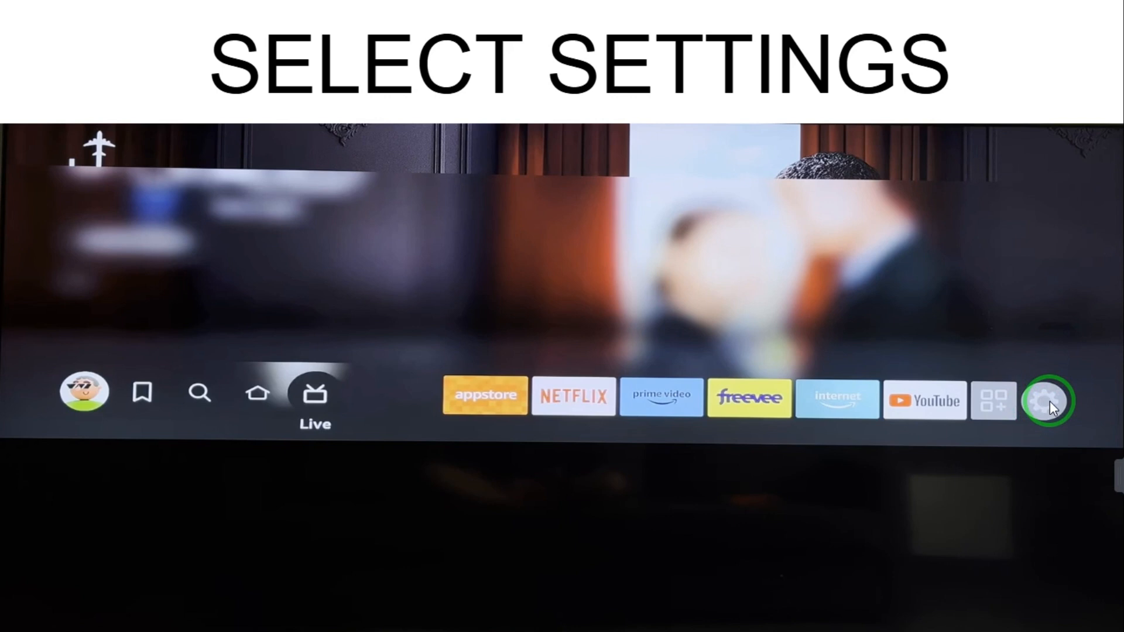
{"action": "mouse_move", "coordinate": [1036, 401]}
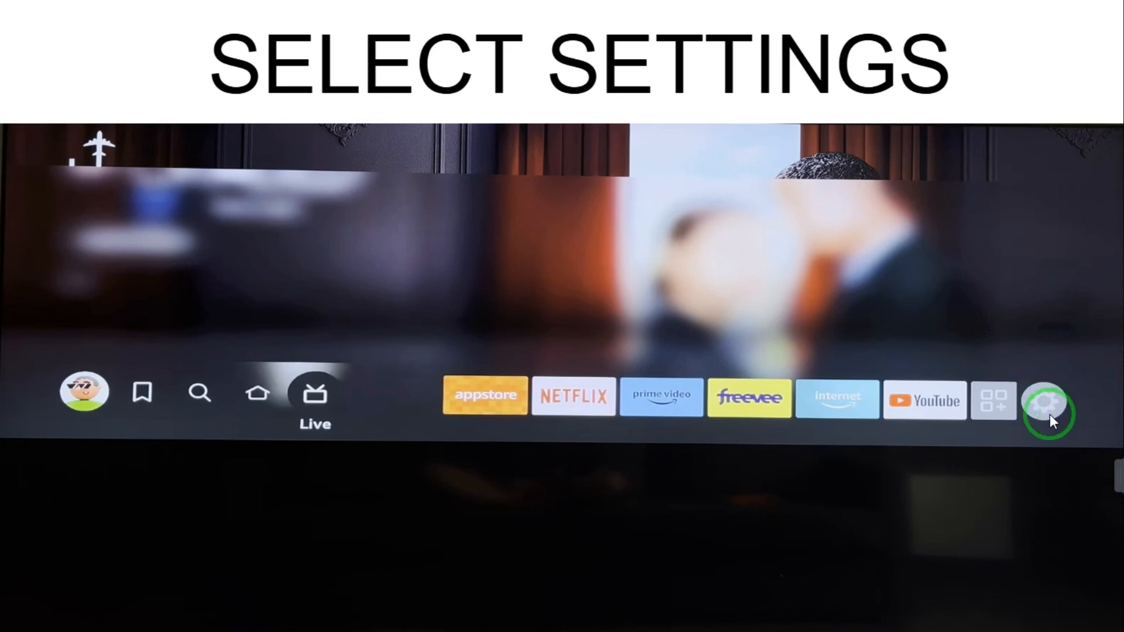
Step: Enter the Fire TV Settings grid from the home screen's gear icon
{"action": "left_click", "coordinate": [1047, 410]}
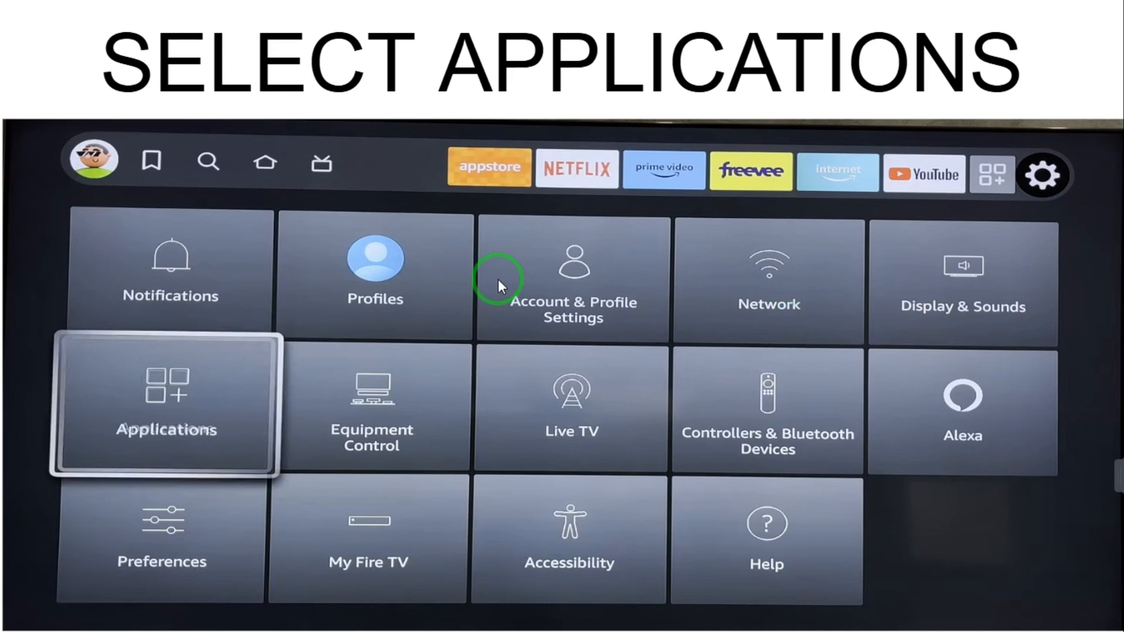
{"action": "mouse_move", "coordinate": [140, 365]}
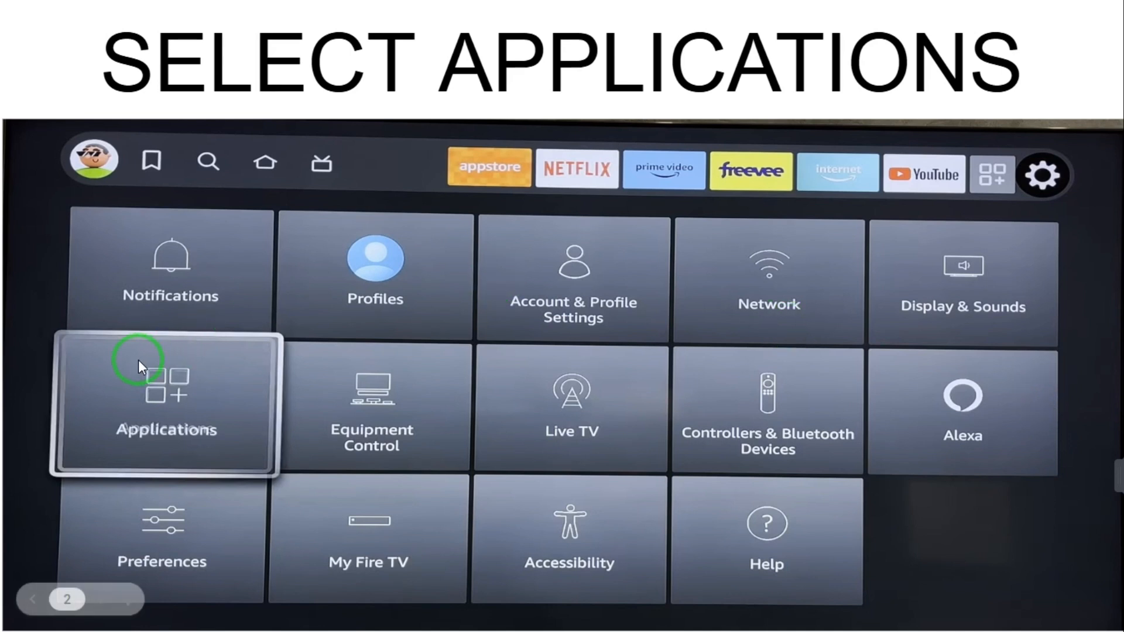
{"action": "mouse_move", "coordinate": [159, 397]}
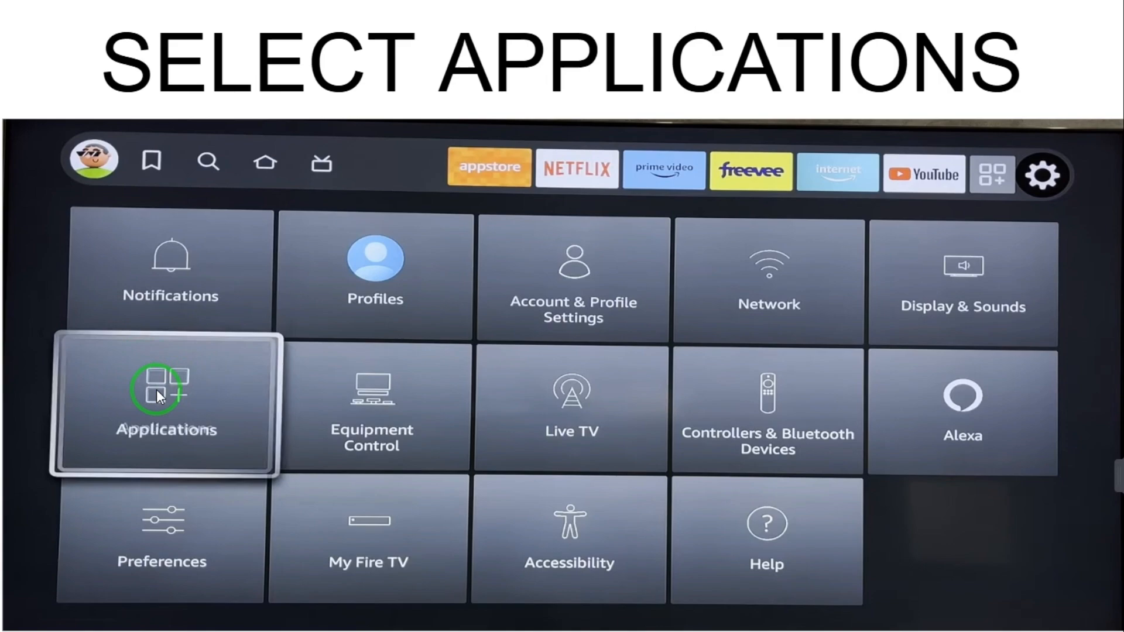
Step: Enter the Applications section showing Auto Offload and Manage Installed Applications
{"action": "left_click", "coordinate": [167, 401]}
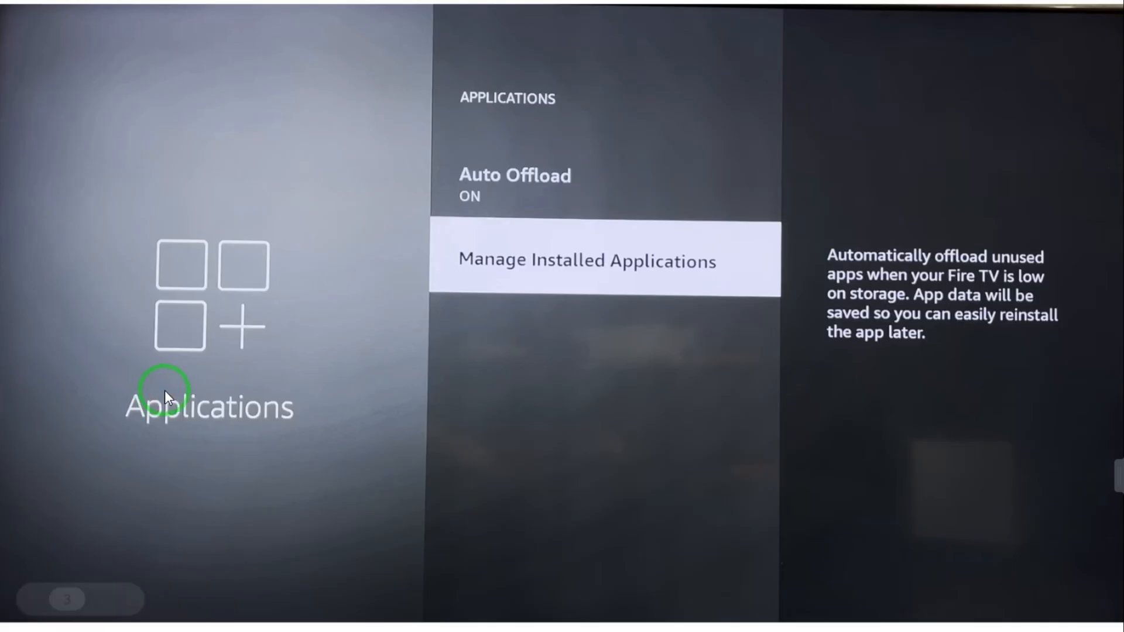
{"action": "mouse_move", "coordinate": [457, 382]}
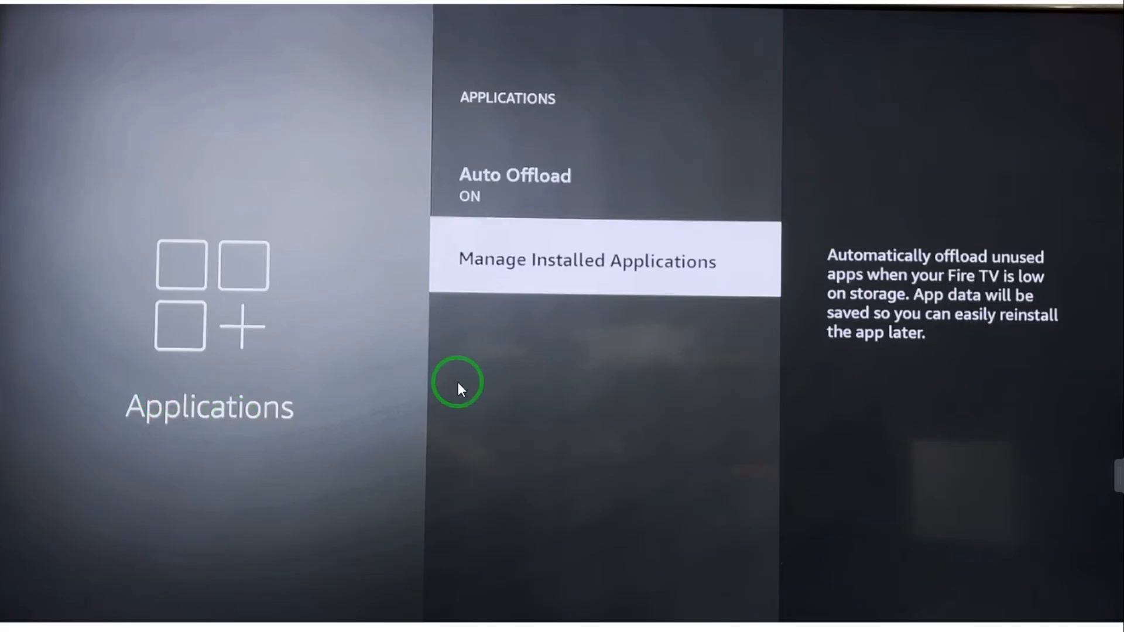
{"action": "mouse_move", "coordinate": [491, 143]}
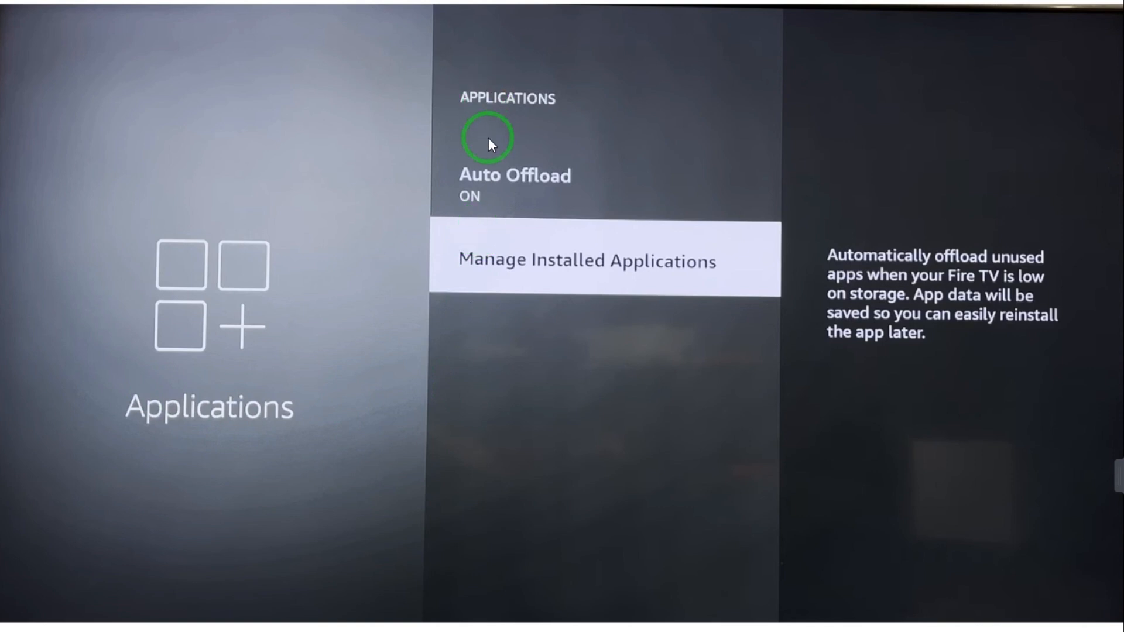
{"action": "mouse_move", "coordinate": [493, 280]}
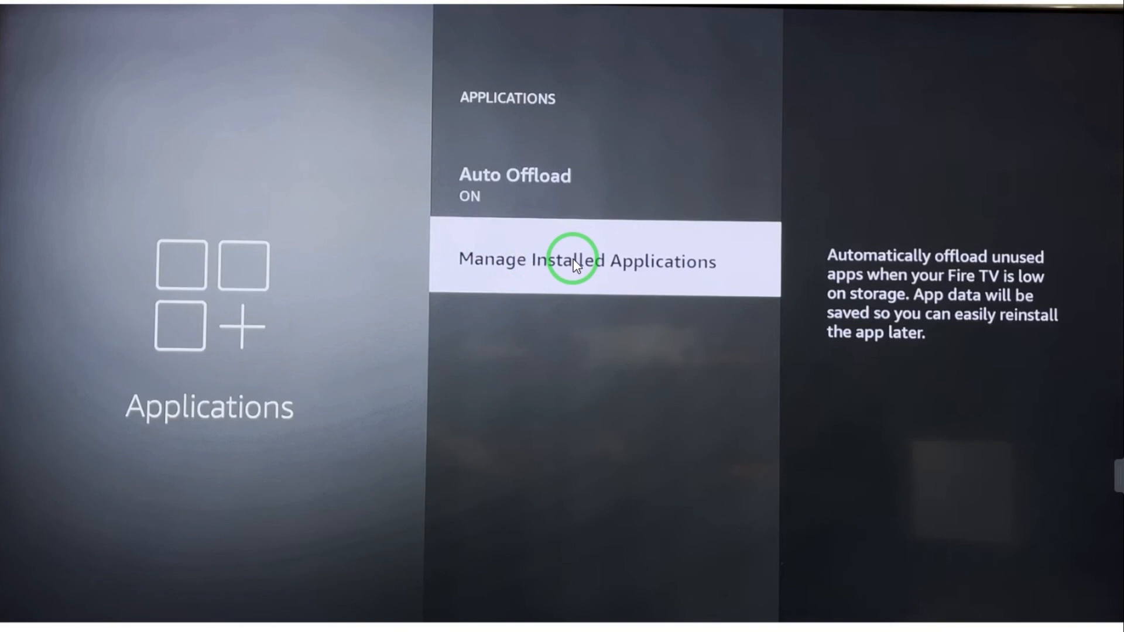
Step: Show the installed apps list with Hulu's version, size and cache details
{"action": "left_click", "coordinate": [587, 260]}
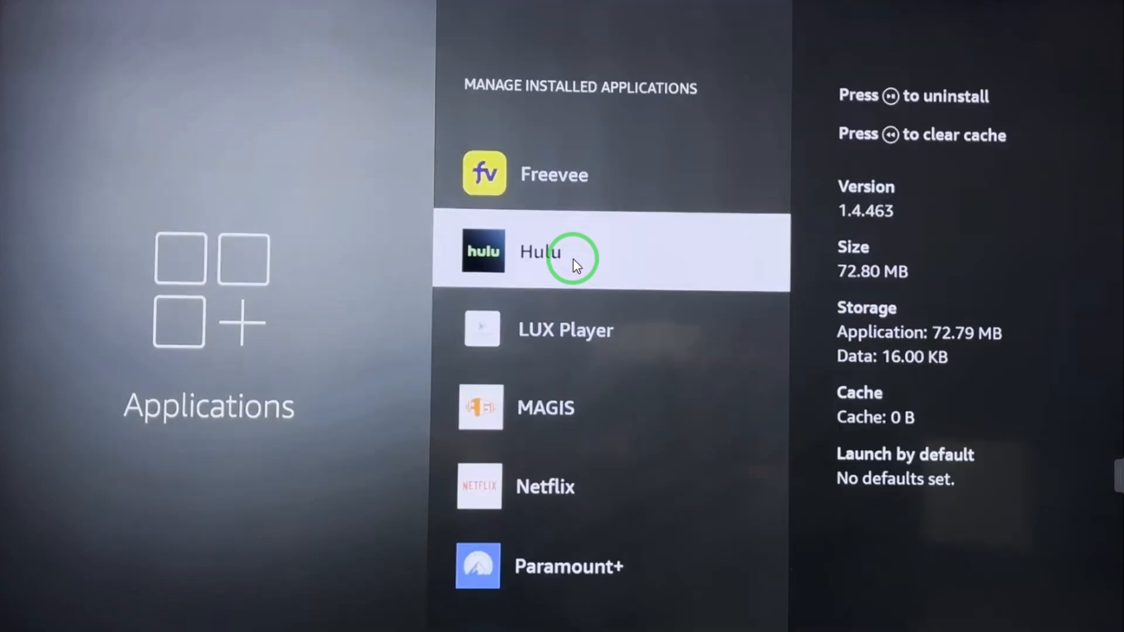
{"action": "mouse_move", "coordinate": [574, 186]}
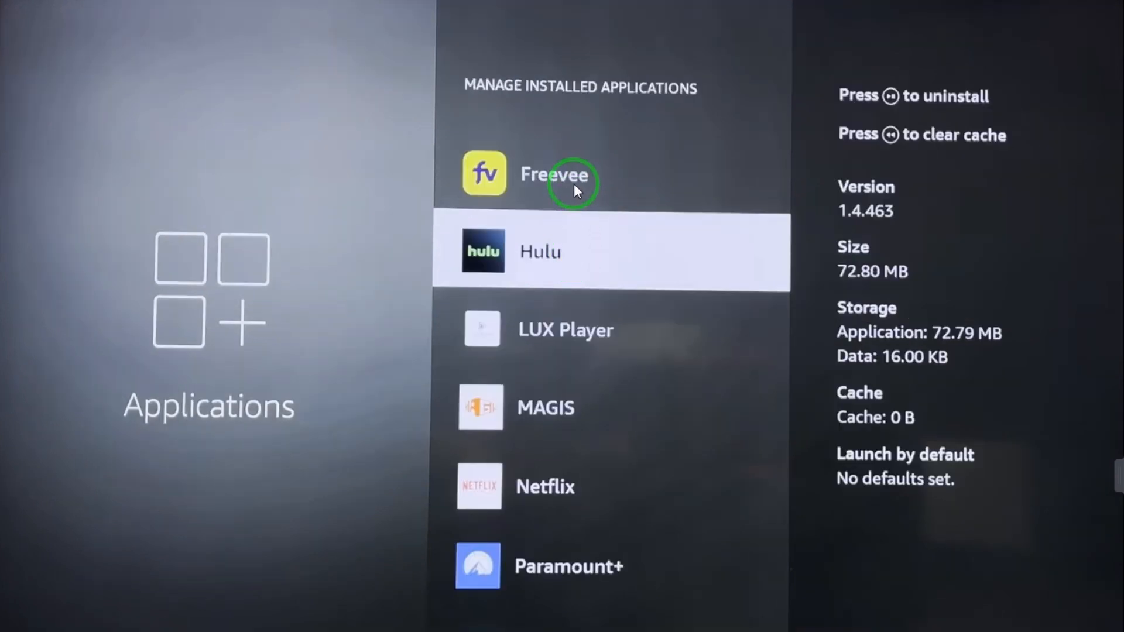
{"action": "mouse_move", "coordinate": [573, 598]}
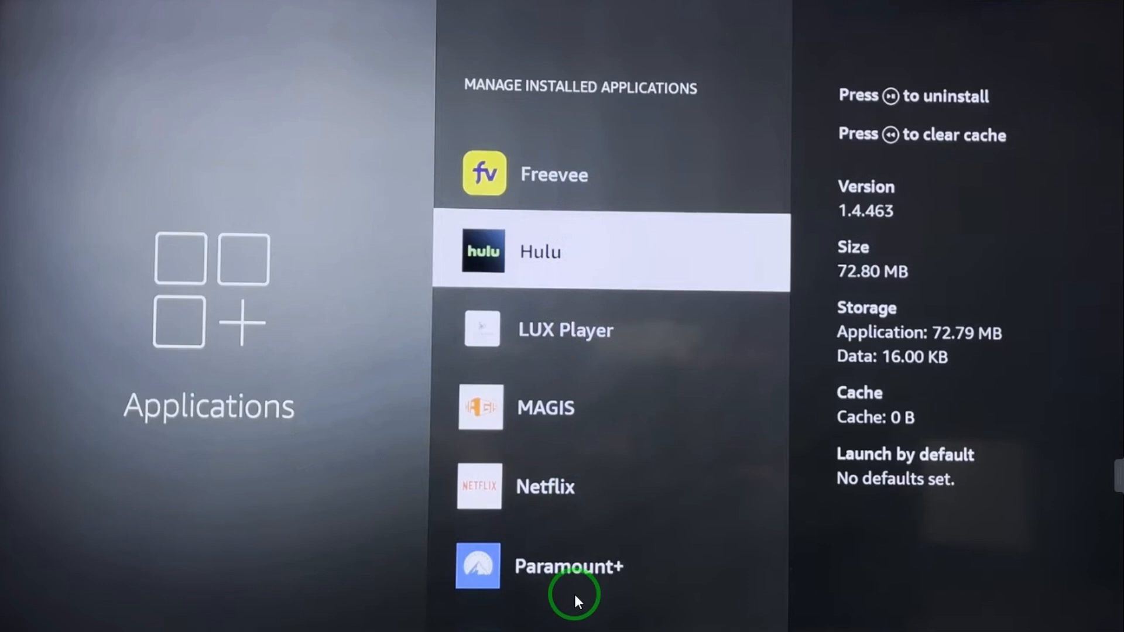
{"action": "mouse_move", "coordinate": [601, 394]}
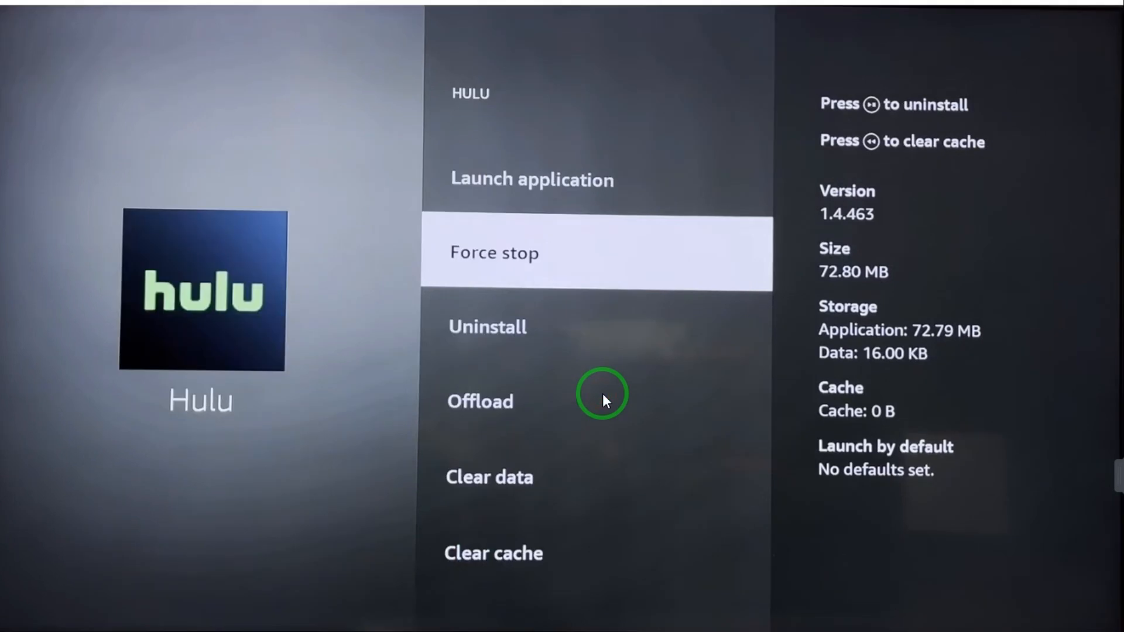
{"action": "mouse_move", "coordinate": [587, 478]}
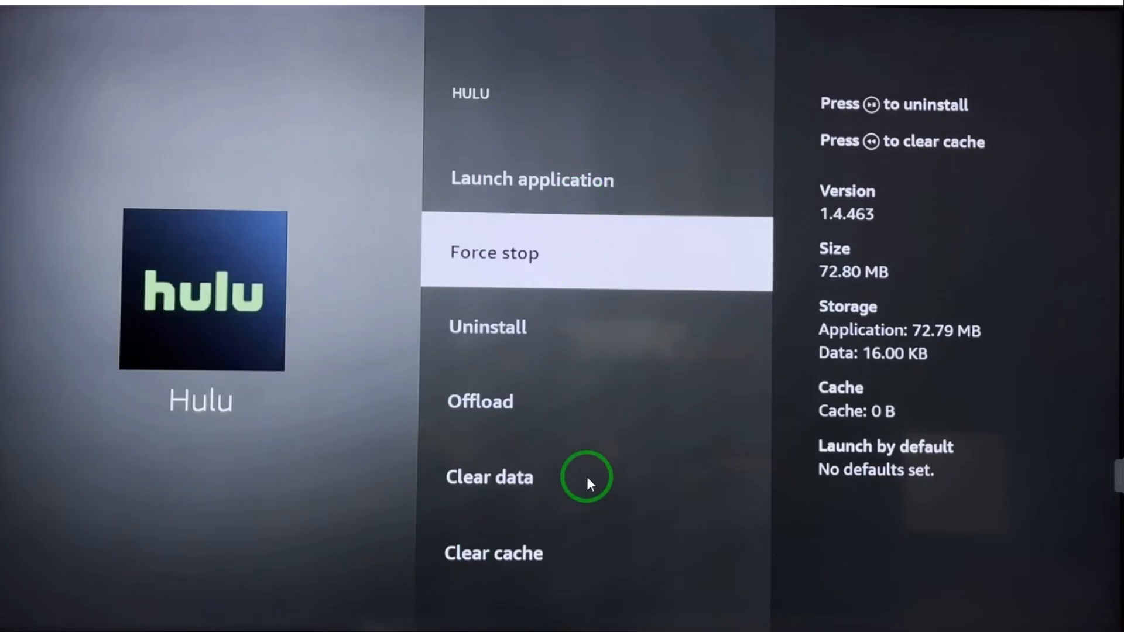
{"action": "mouse_move", "coordinate": [530, 273]}
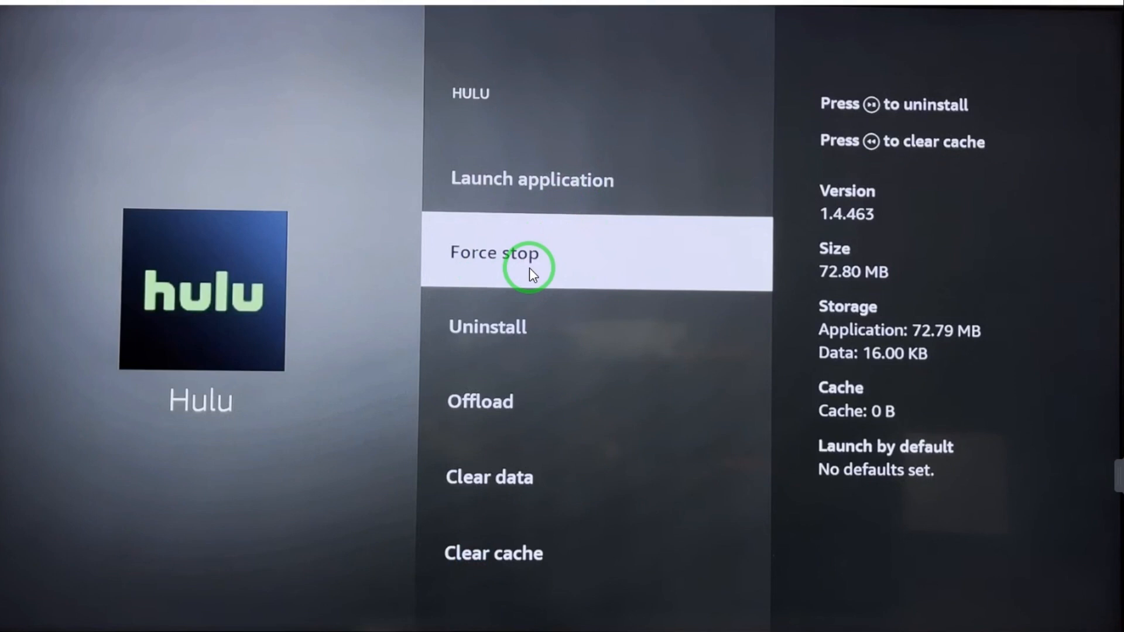
{"action": "mouse_move", "coordinate": [574, 520]}
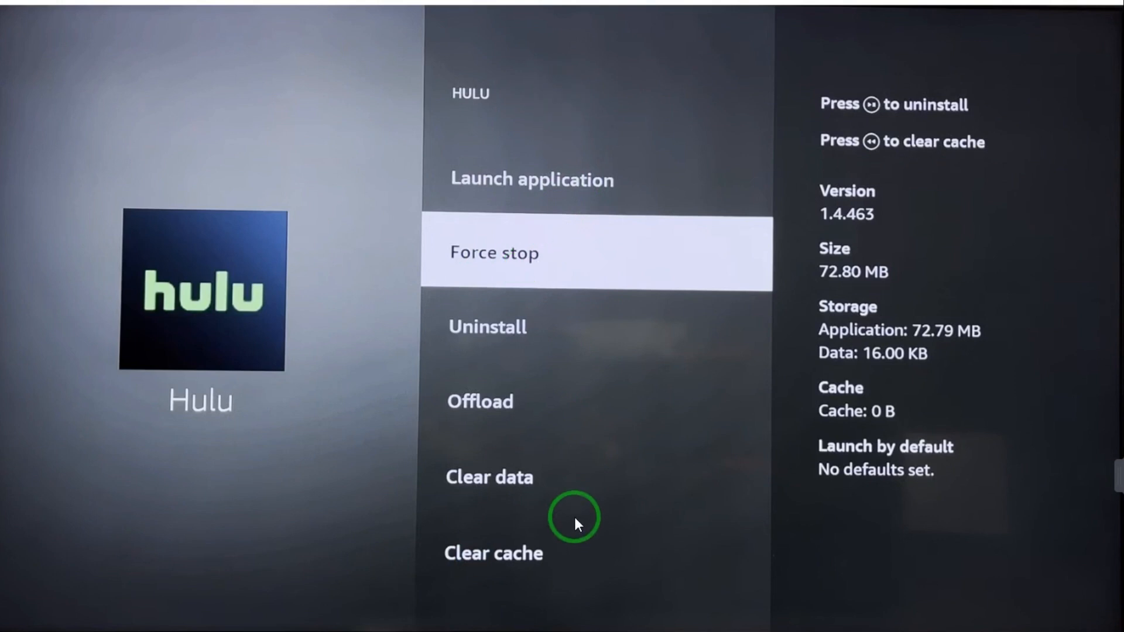
{"action": "mouse_move", "coordinate": [466, 269]}
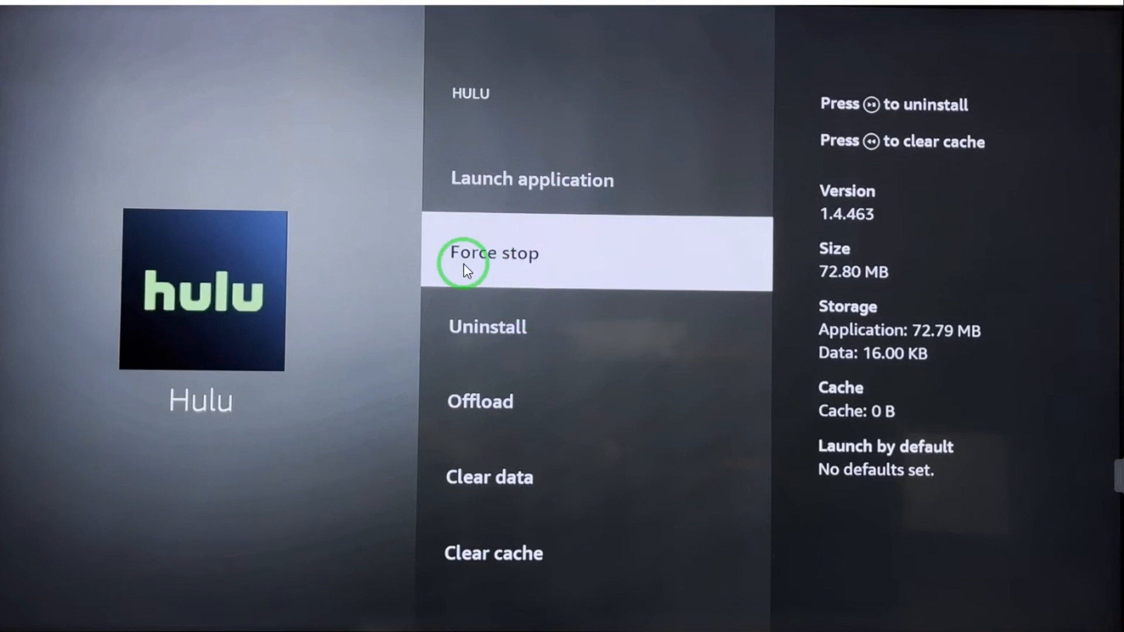